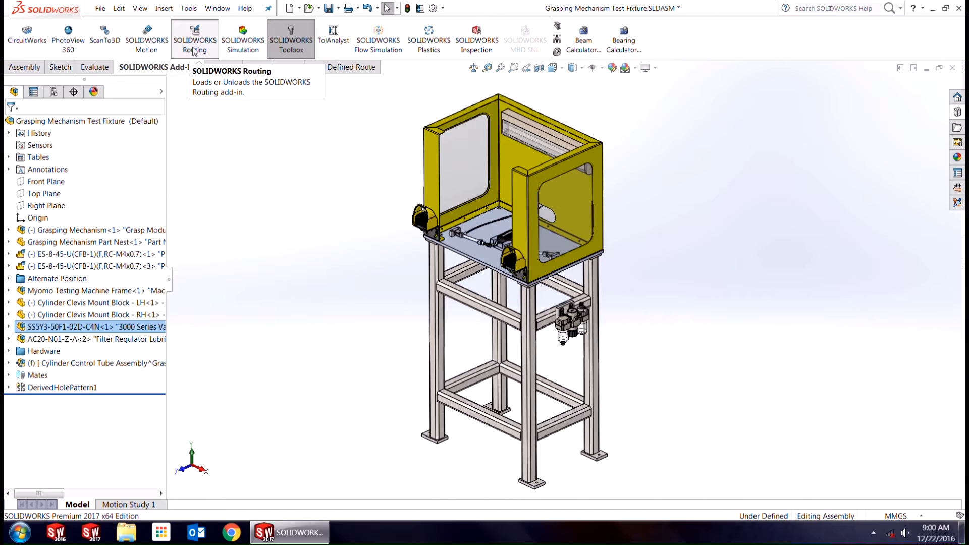
- Load the SOLIDWORKS Routing add-in, hide the frame and enclosure, and rotate toward the regulator
{"action": "left_click", "coordinate": [195, 37]}
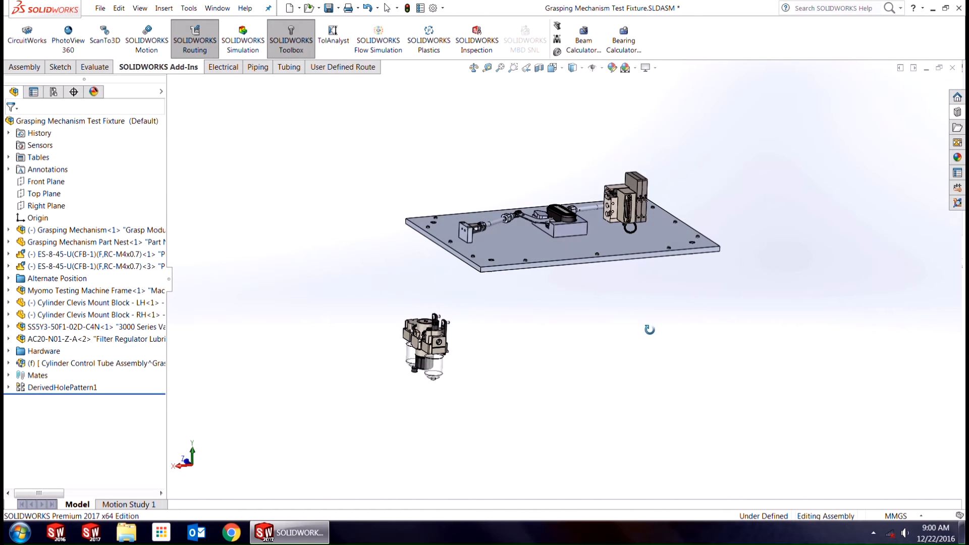
{"action": "left_click", "coordinate": [596, 67]}
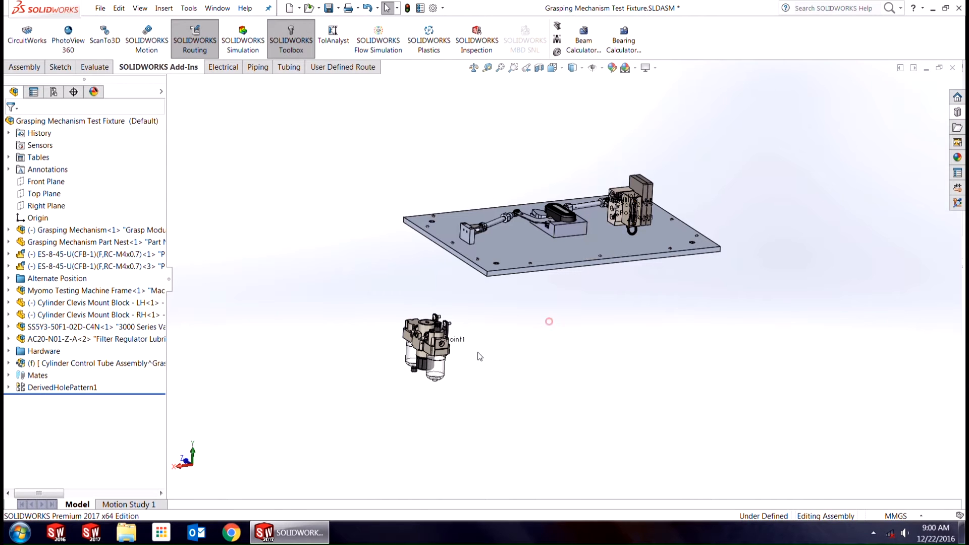
{"action": "left_click_drag", "start_coordinate": [549, 321], "coordinate": [491, 347]}
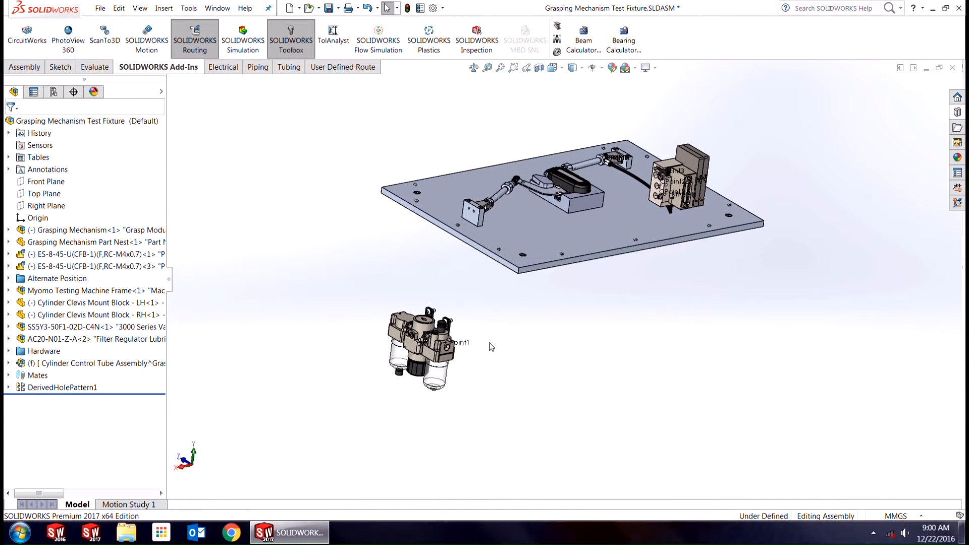
{"action": "mouse_move", "coordinate": [448, 347]}
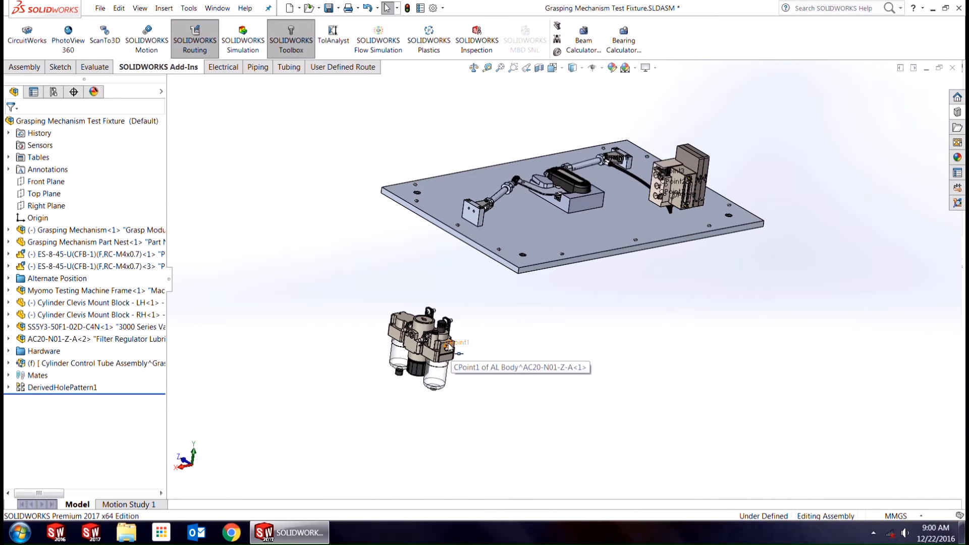
{"action": "mouse_move", "coordinate": [677, 194]}
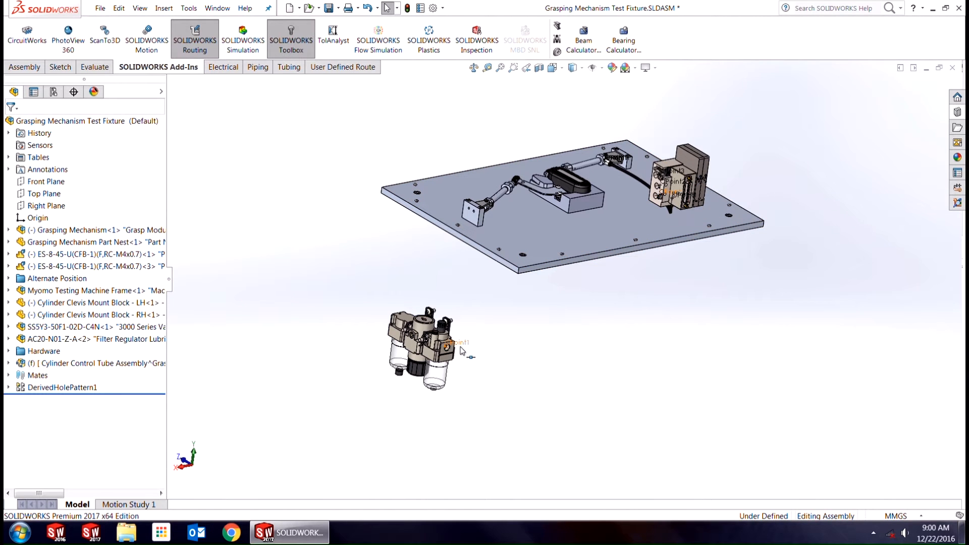
- Start a route from the regulator's CPoint1 without saving, accepting default pipe route properties
{"action": "right_click", "coordinate": [446, 346]}
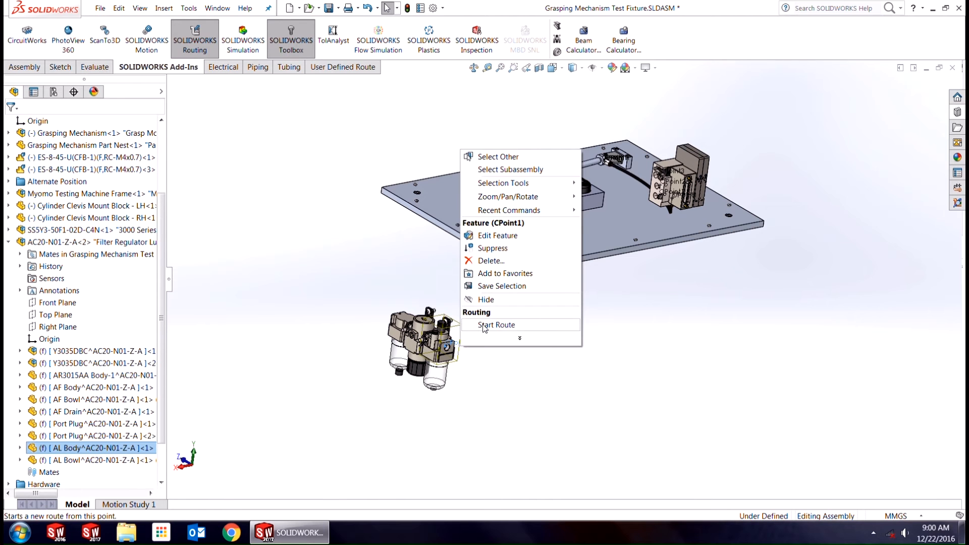
{"action": "left_click", "coordinate": [496, 325]}
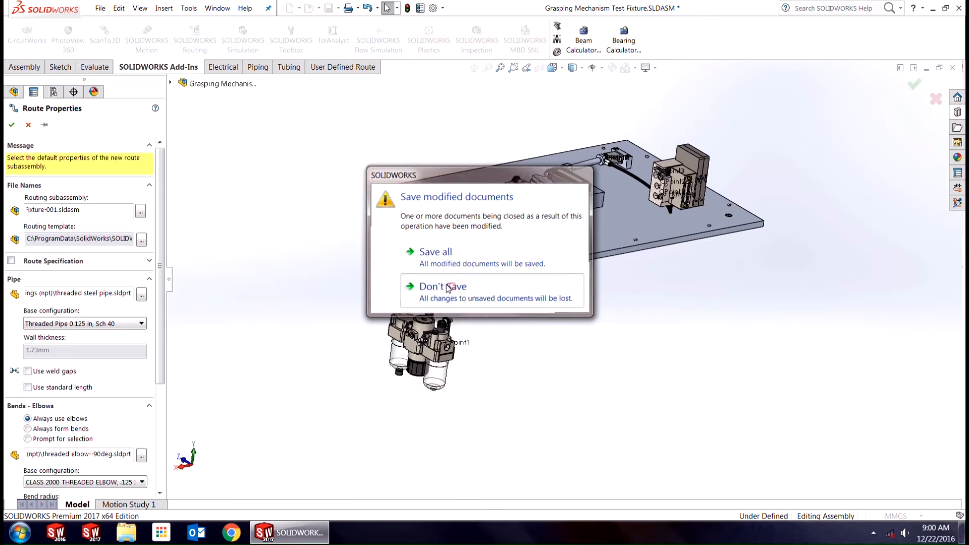
{"action": "left_click", "coordinate": [442, 286]}
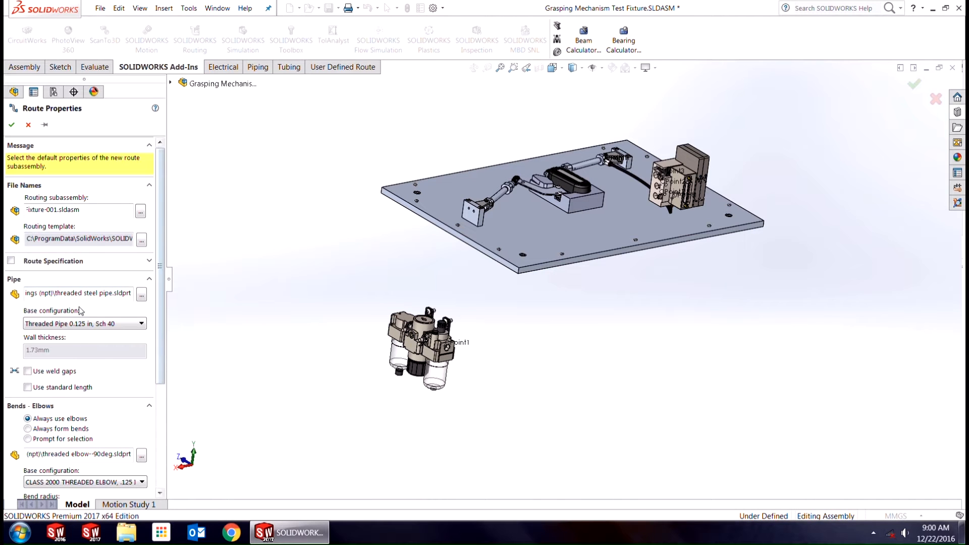
{"action": "scroll", "scroll_direction": "down", "scroll_amount": 3}
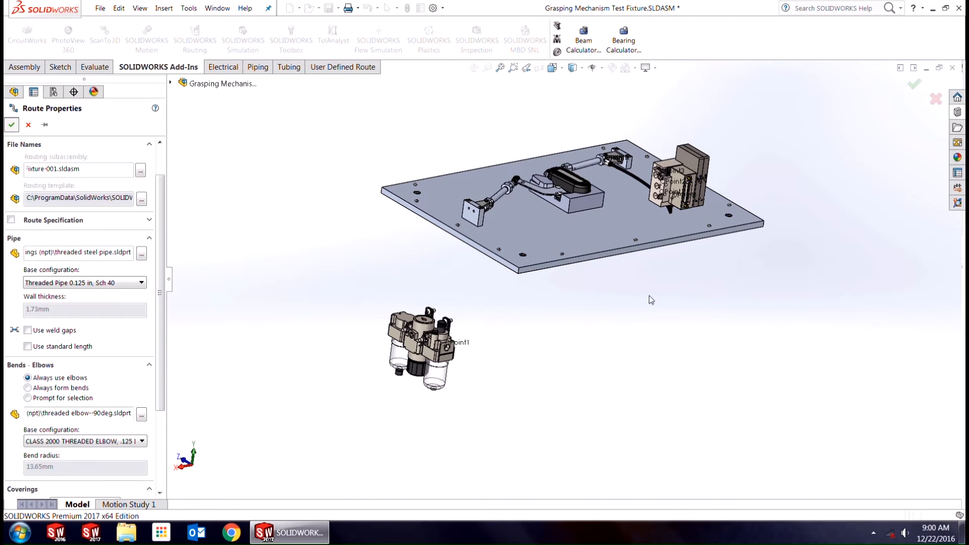
{"action": "left_click", "coordinate": [12, 124]}
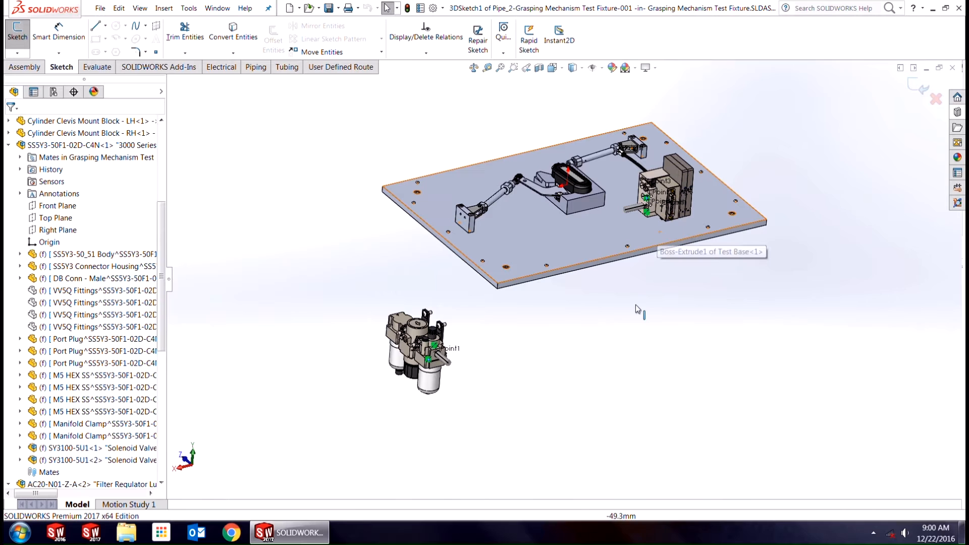
- Auto Route from the regulator to the valve block and cycle through alternate path solutions
{"action": "right_click", "coordinate": [637, 309]}
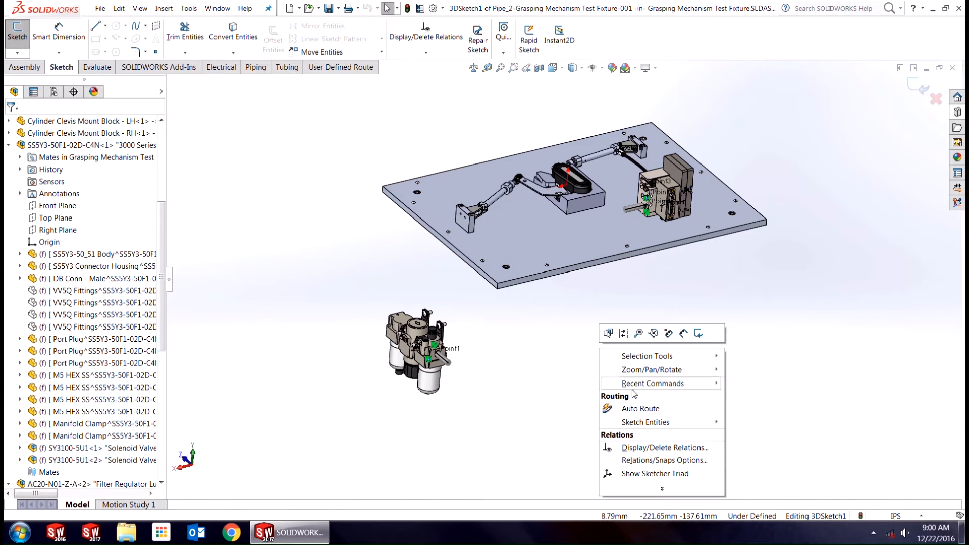
{"action": "left_click", "coordinate": [641, 408]}
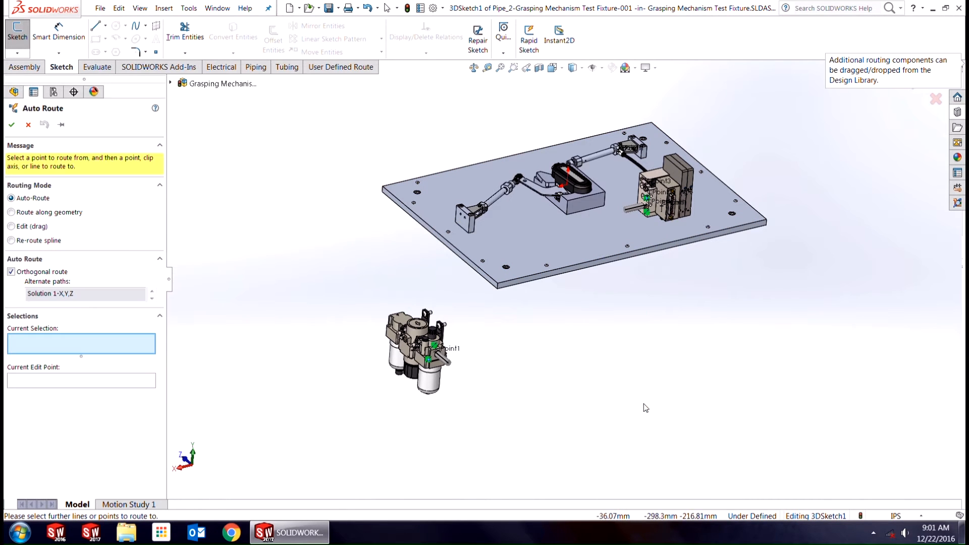
{"action": "left_click", "coordinate": [624, 209]}
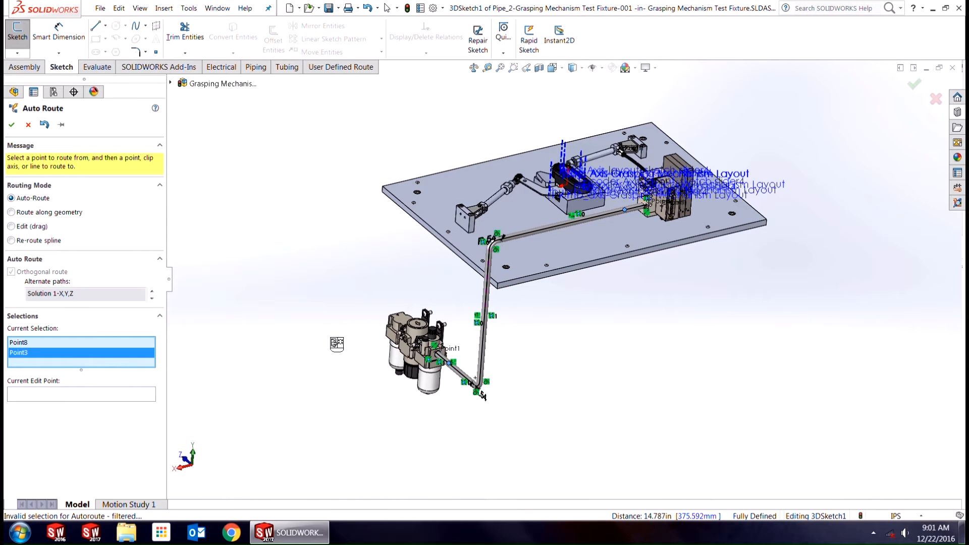
{"action": "mouse_move", "coordinate": [80, 293]}
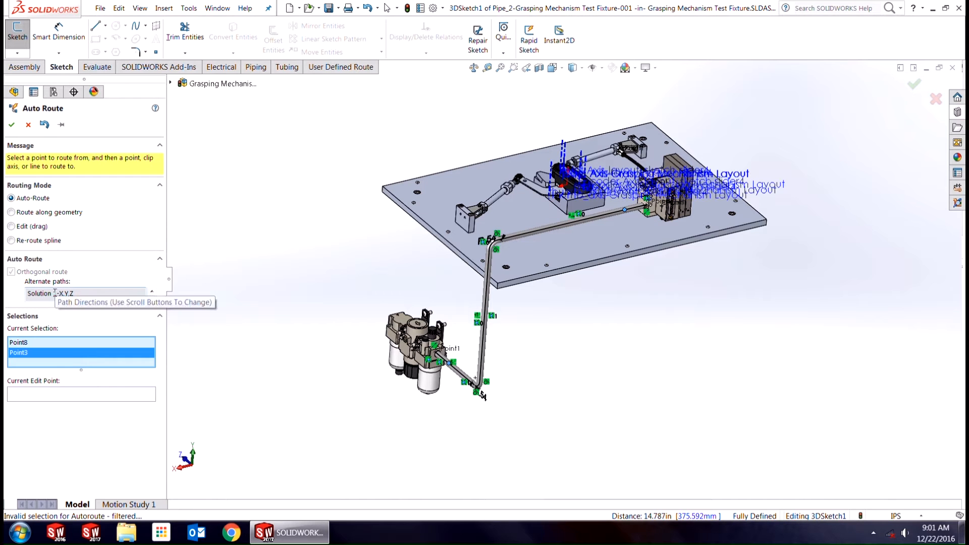
{"action": "mouse_move", "coordinate": [96, 320]}
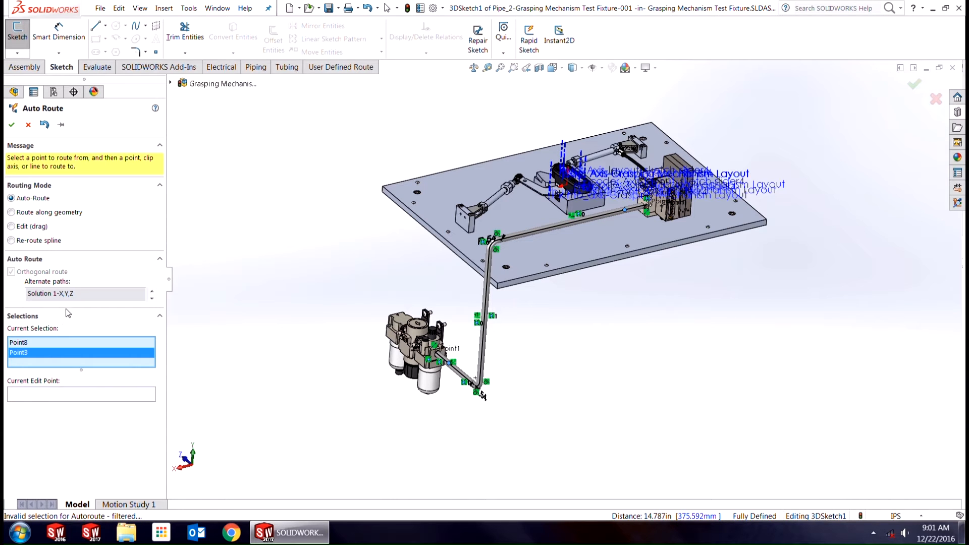
{"action": "mouse_move", "coordinate": [85, 300]}
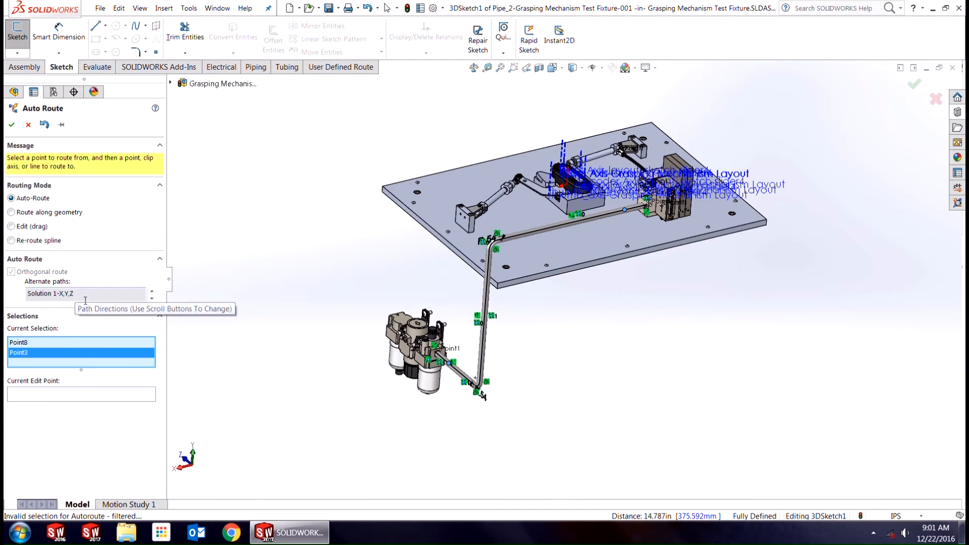
{"action": "mouse_move", "coordinate": [108, 320]}
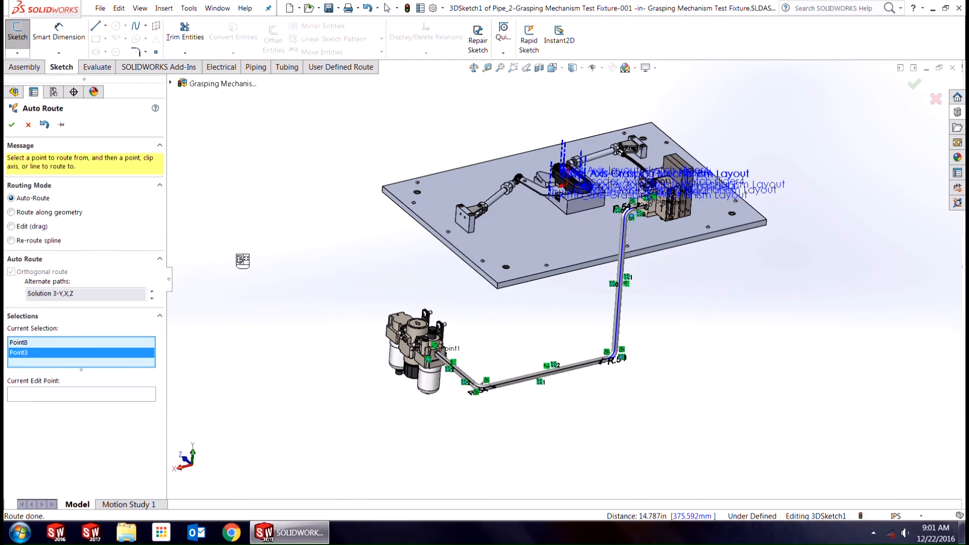
{"action": "left_click", "coordinate": [151, 291]}
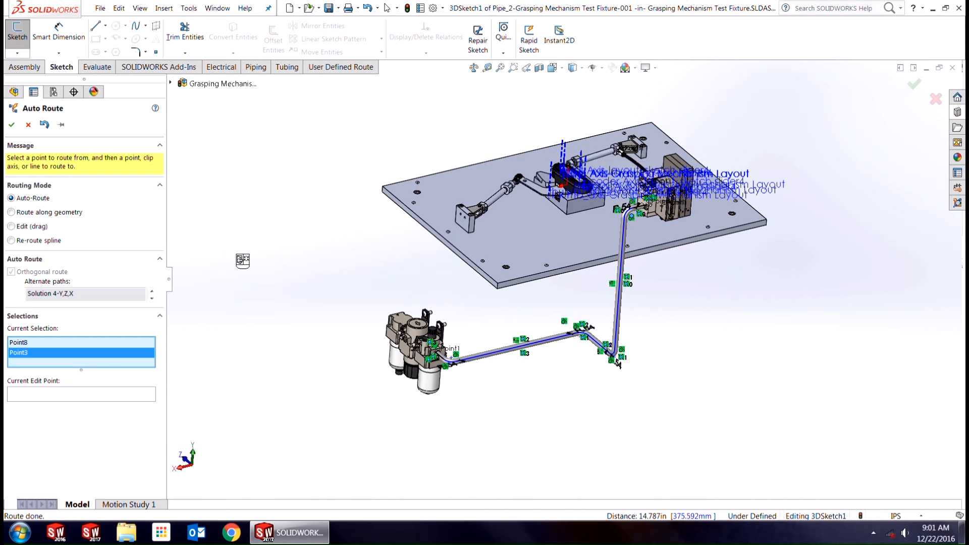
{"action": "mouse_move", "coordinate": [237, 258]}
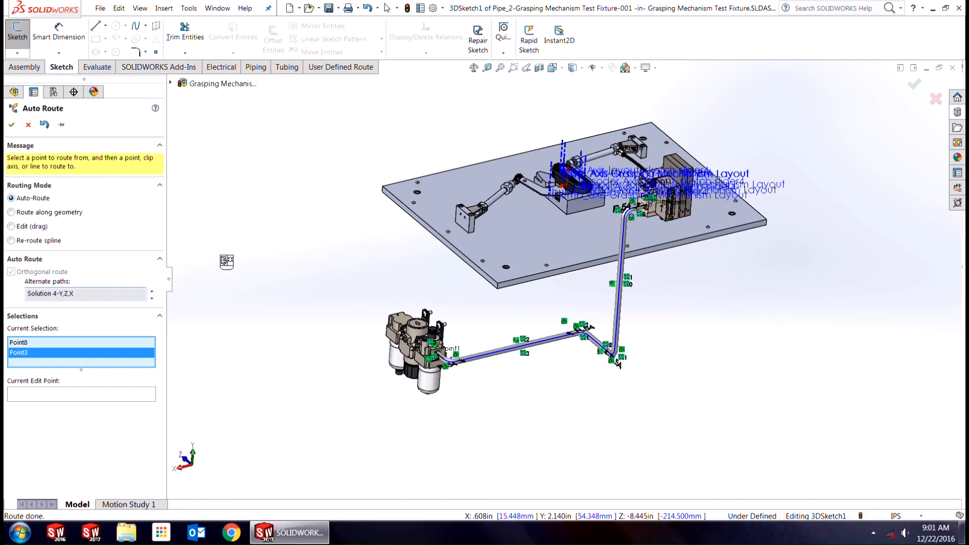
{"action": "left_click", "coordinate": [151, 290]}
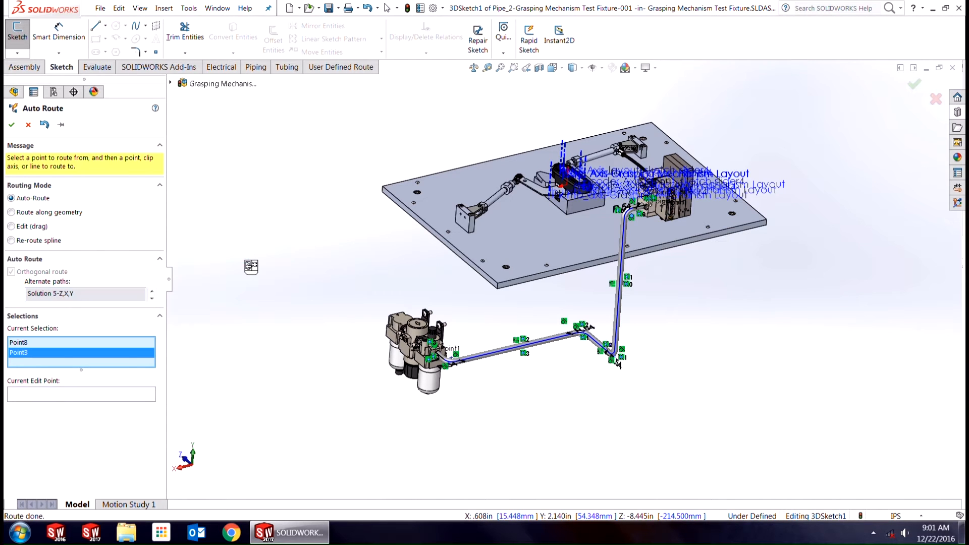
{"action": "left_click", "coordinate": [152, 291]}
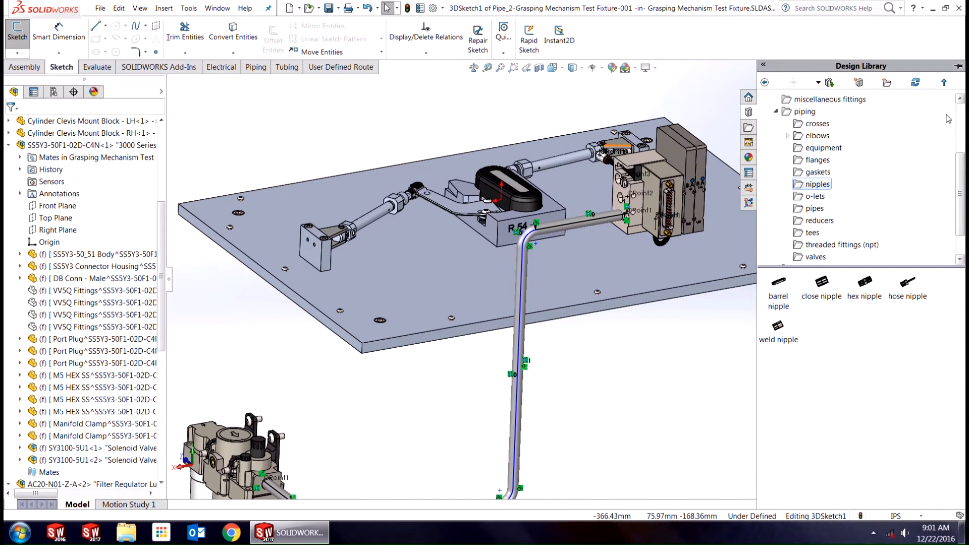
{"action": "mouse_move", "coordinate": [819, 184]}
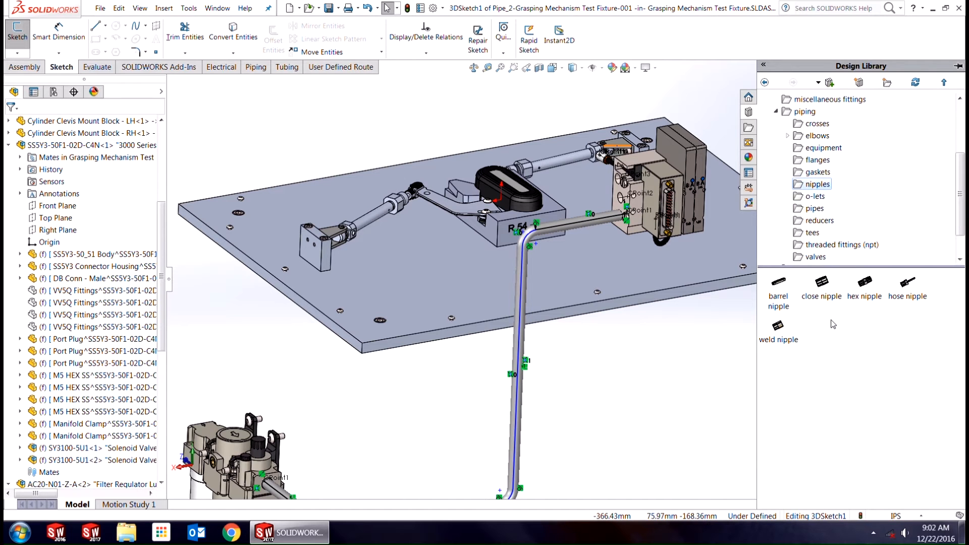
{"action": "mouse_move", "coordinate": [792, 309]}
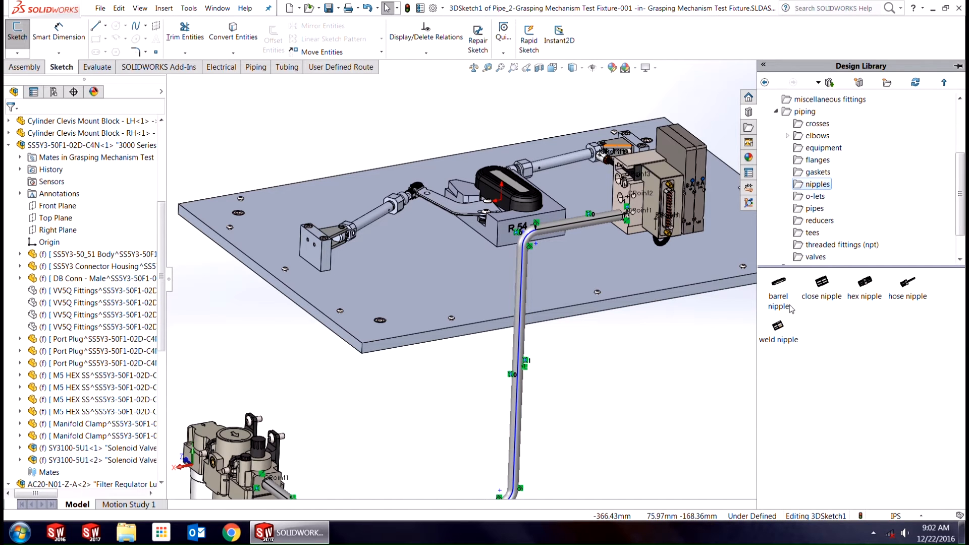
{"action": "mouse_move", "coordinate": [780, 289]}
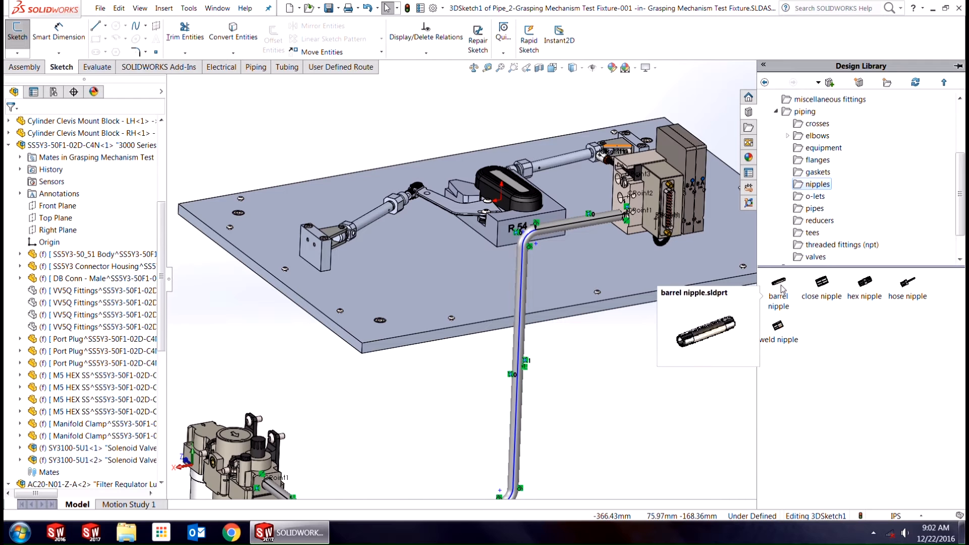
{"action": "mouse_move", "coordinate": [833, 324]}
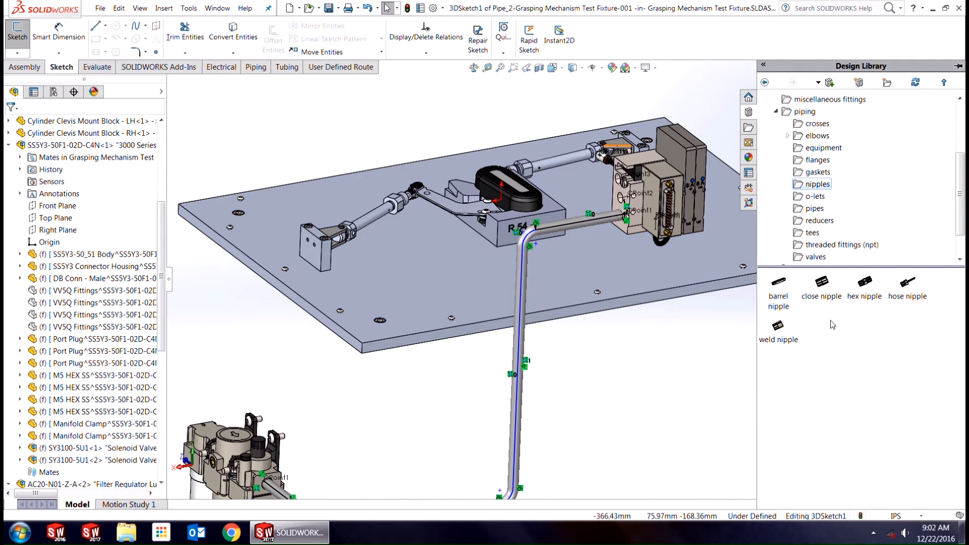
{"action": "mouse_move", "coordinate": [815, 316]}
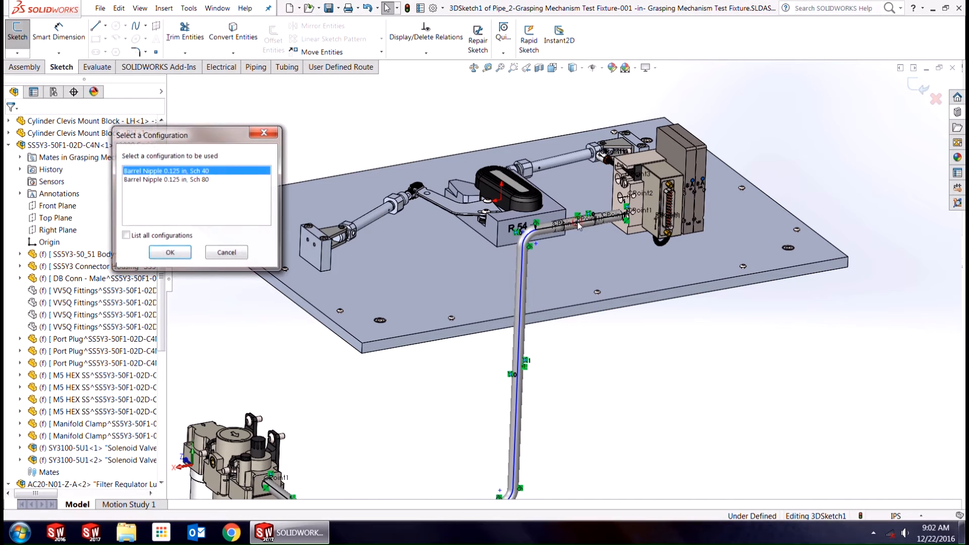
- Insert the Barrel Nipple 0.125 in. Sch 40 configuration onto the route
{"action": "left_click", "coordinate": [170, 253]}
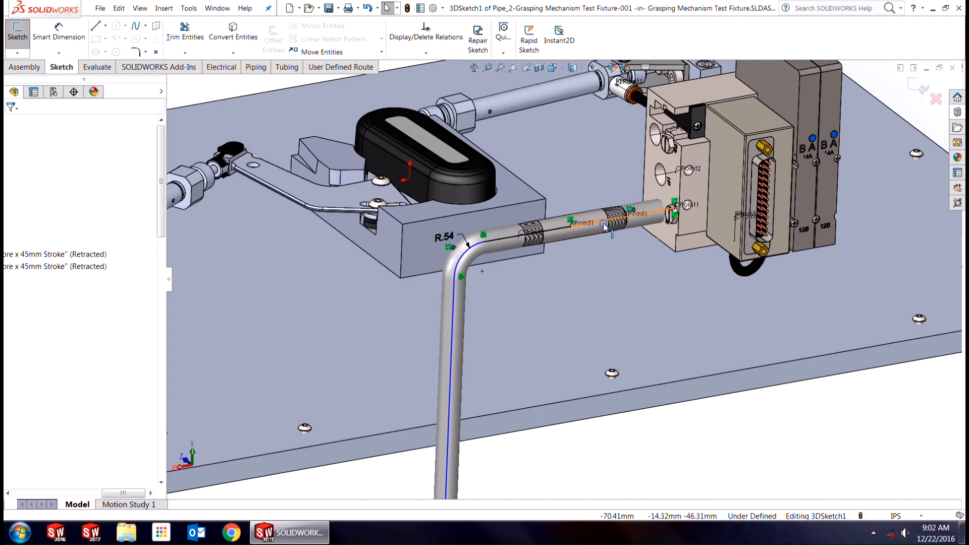
- Remove Pipe from the short segment beside the nipple and exit the 3D route sketch
{"action": "right_click", "coordinate": [606, 227]}
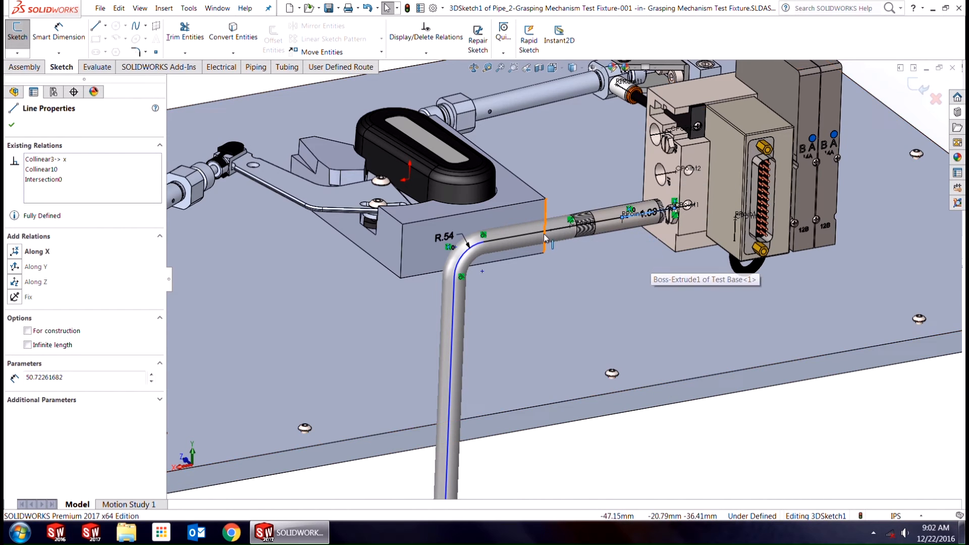
{"action": "right_click", "coordinate": [548, 241]}
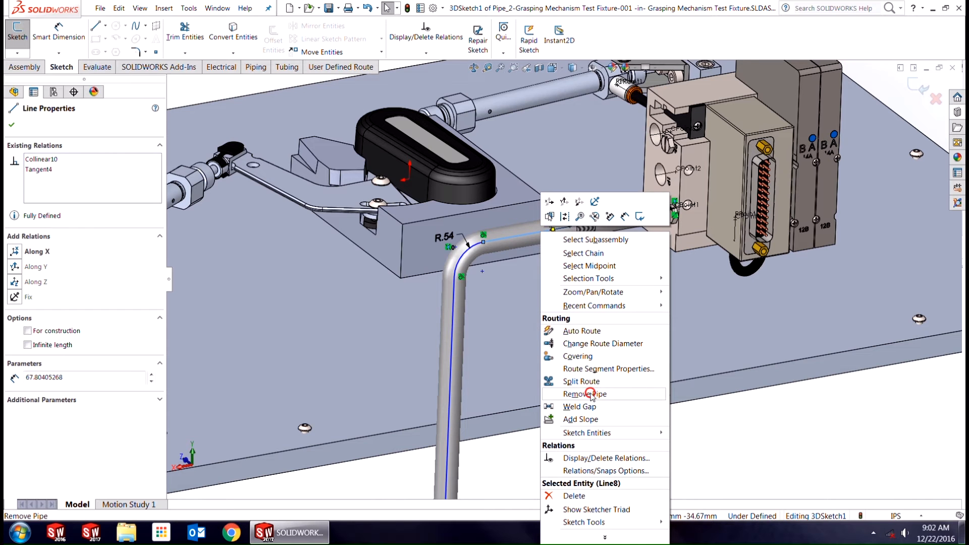
{"action": "left_click", "coordinate": [583, 394]}
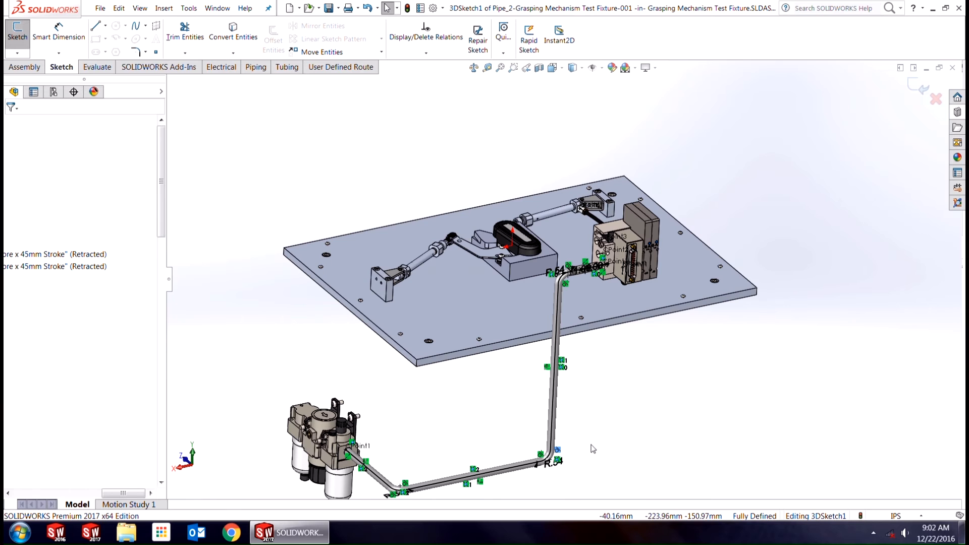
{"action": "mouse_move", "coordinate": [624, 363]}
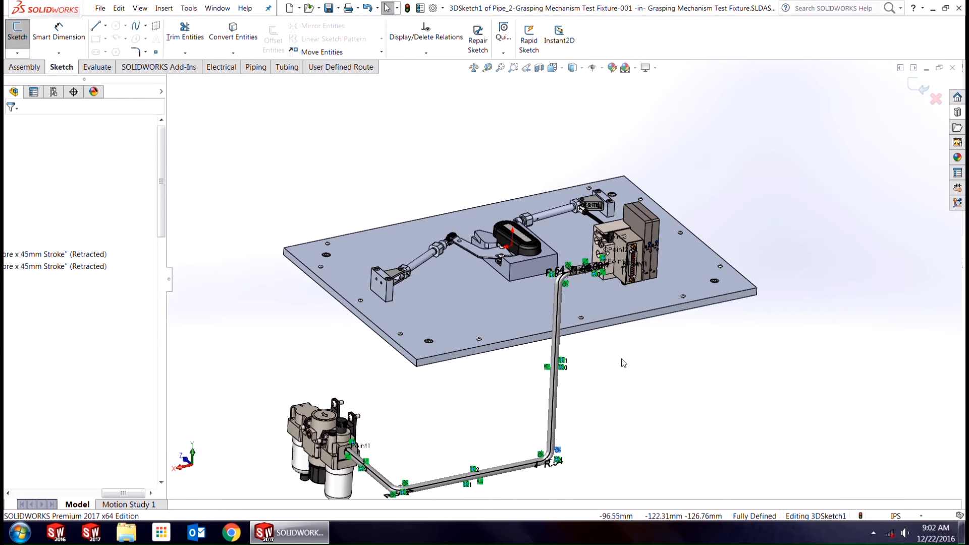
{"action": "mouse_move", "coordinate": [631, 370]}
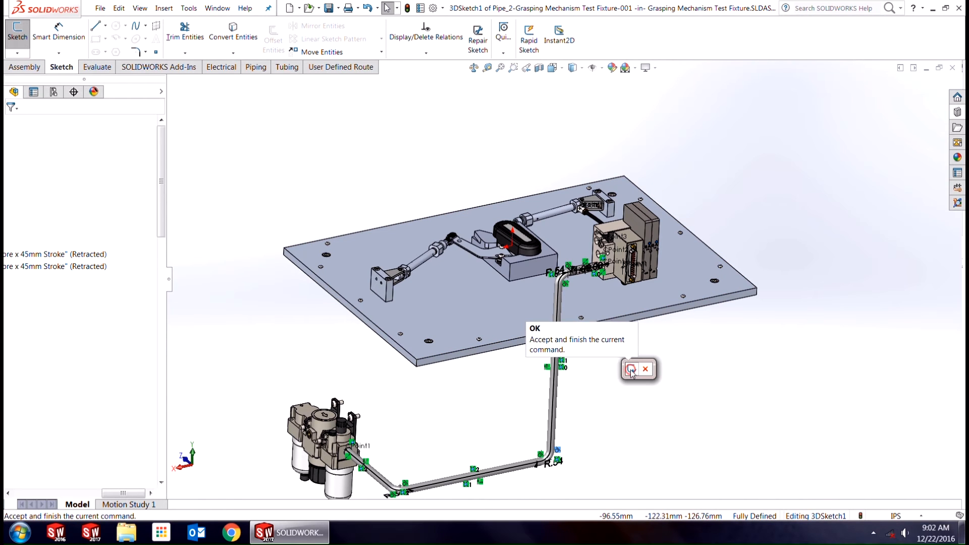
{"action": "left_click", "coordinate": [631, 369]}
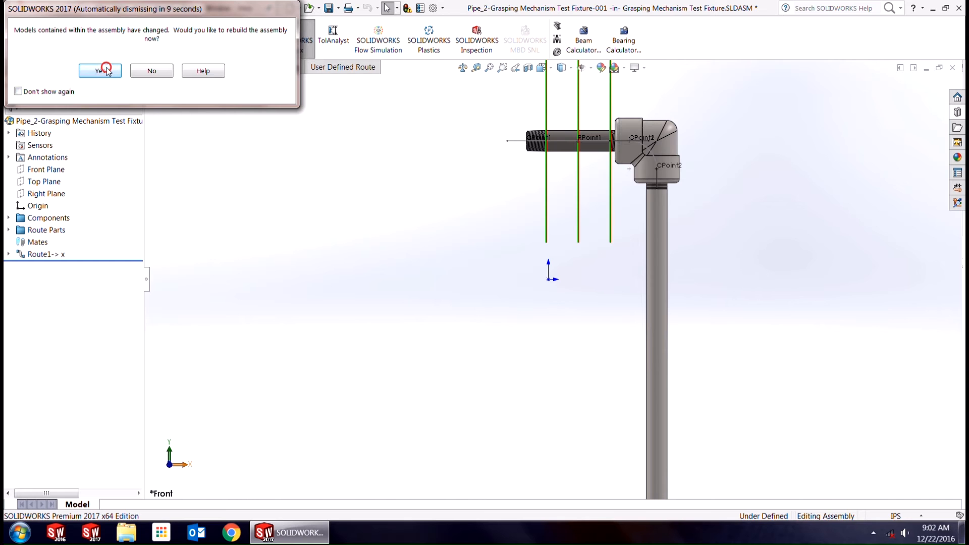
- Confirm Yes to rebuild the changed models so the Pipe_2 assembly updates
{"action": "left_click", "coordinate": [100, 71]}
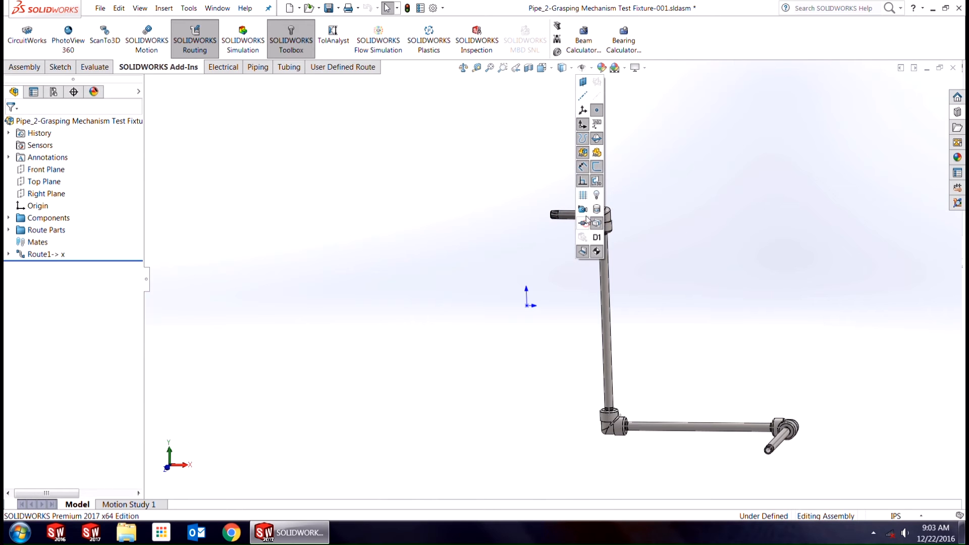
{"action": "mouse_move", "coordinate": [582, 165]}
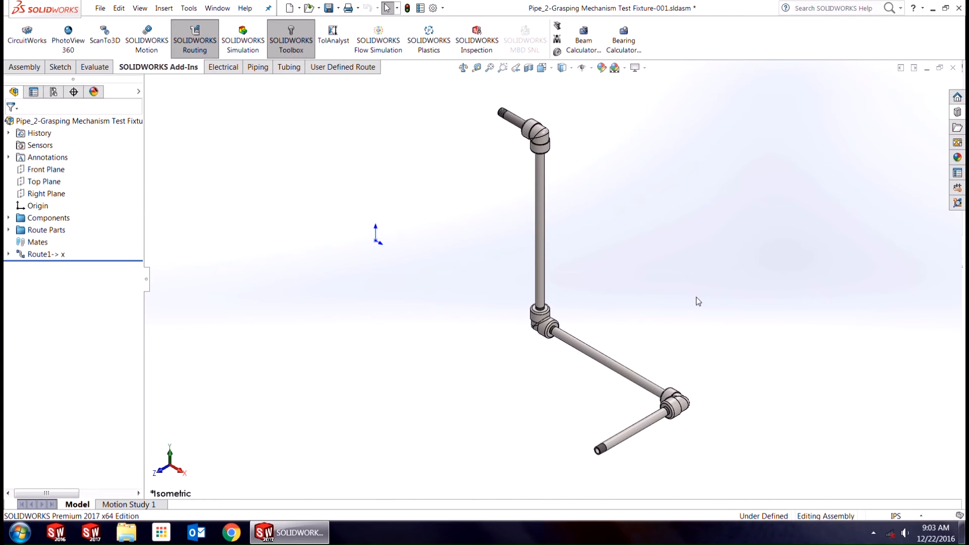
{"action": "mouse_move", "coordinate": [656, 204]}
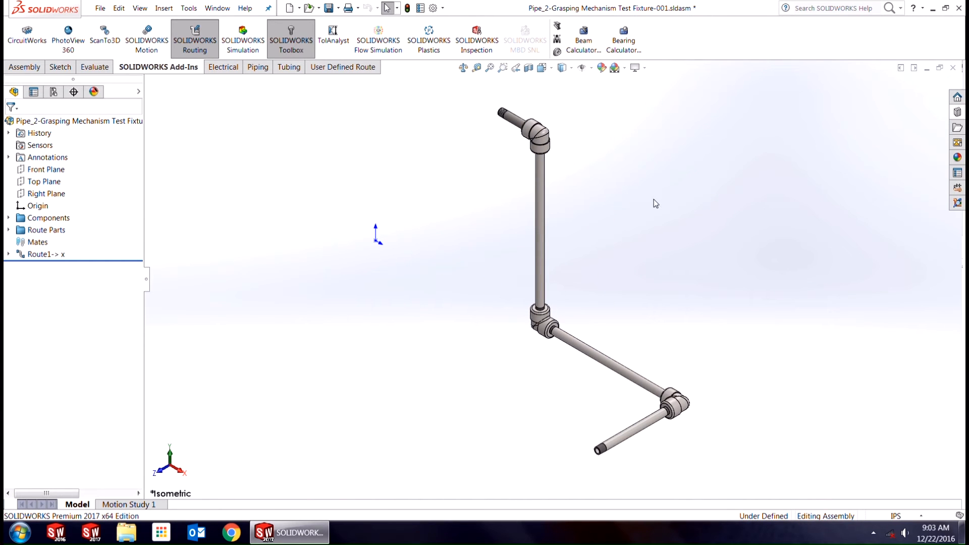
{"action": "mouse_move", "coordinate": [631, 184]}
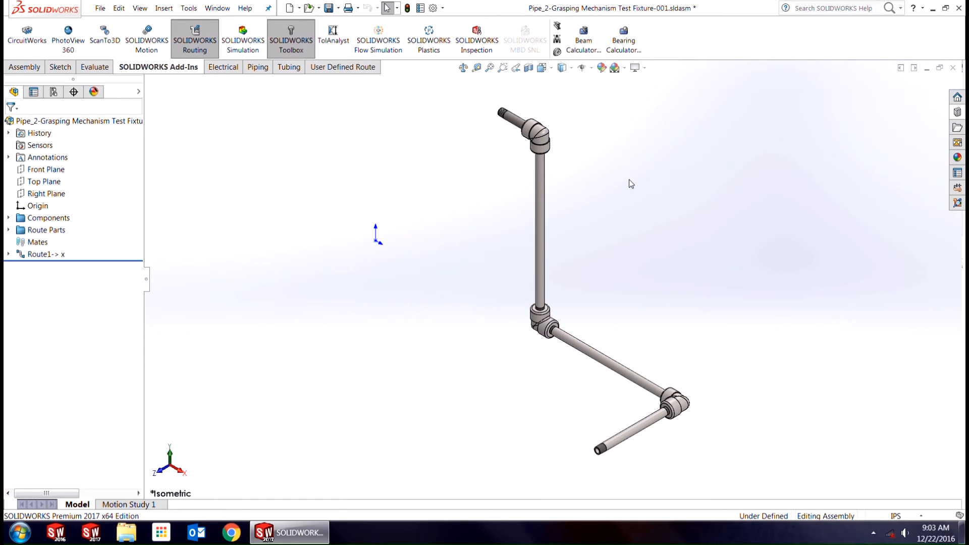
{"action": "mouse_move", "coordinate": [612, 187]}
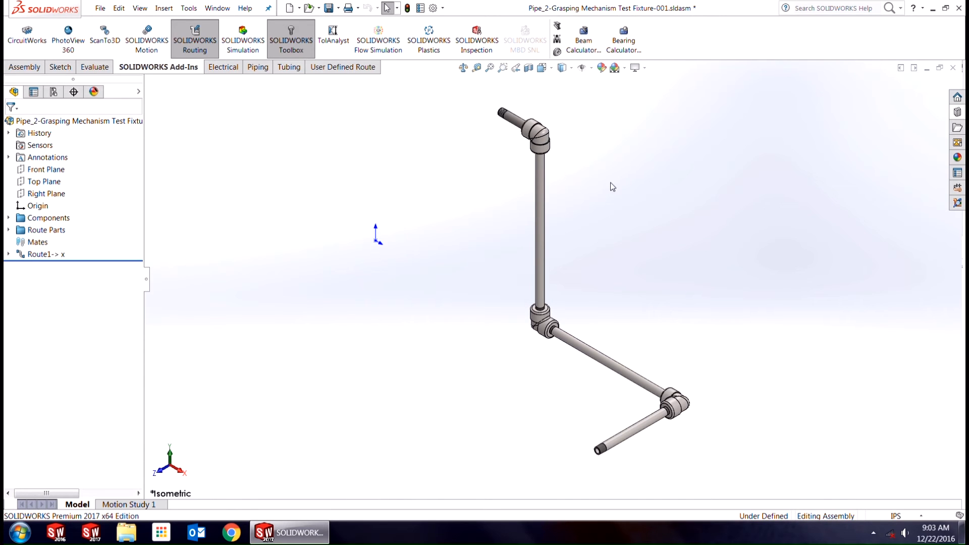
- Build a four-step Exploded View on the Assembly tab separating pipes, nipples and elbows
{"action": "left_click", "coordinate": [25, 67]}
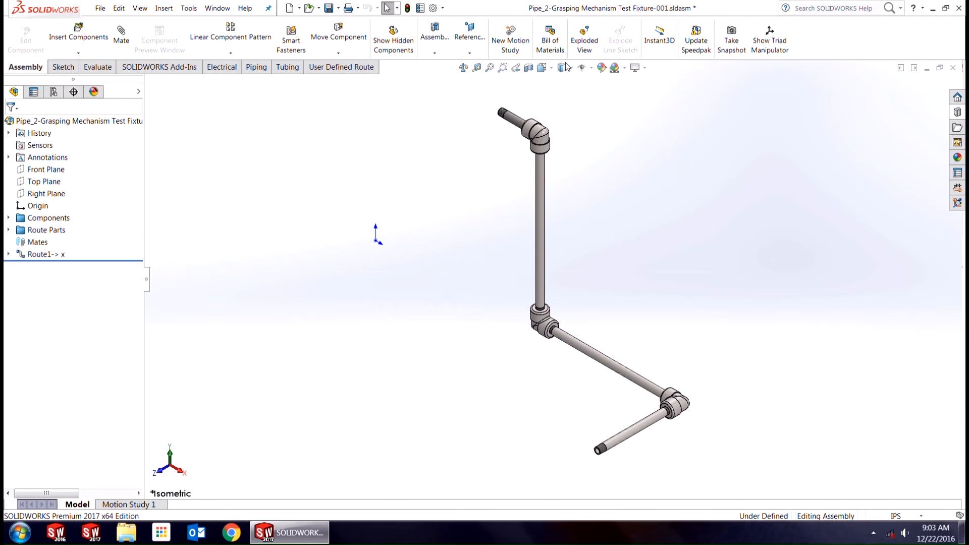
{"action": "left_click", "coordinate": [584, 38]}
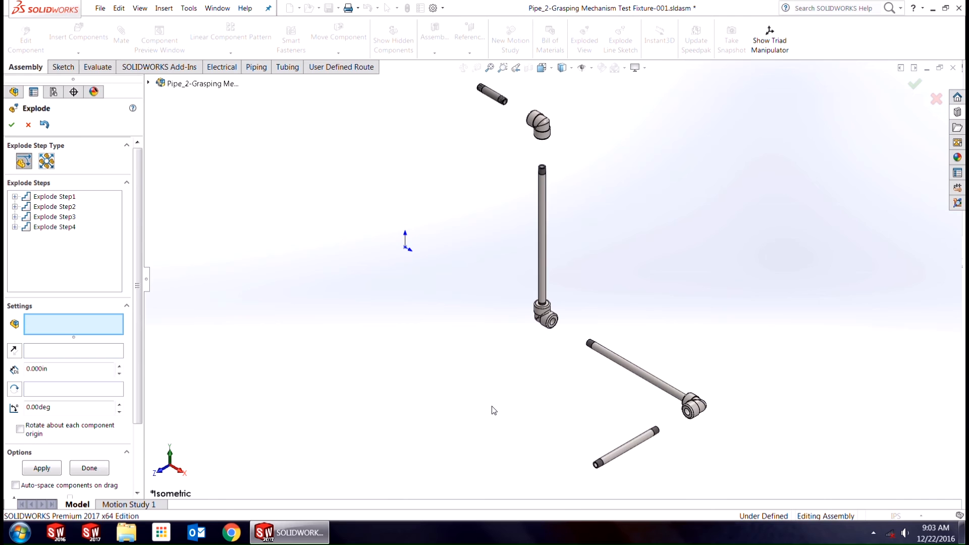
{"action": "left_click", "coordinate": [11, 125]}
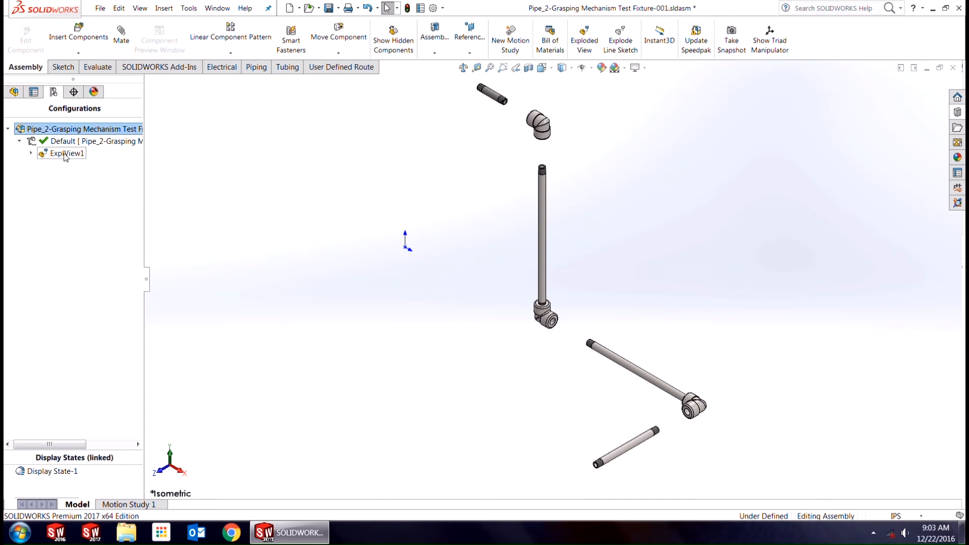
{"action": "right_click", "coordinate": [66, 154]}
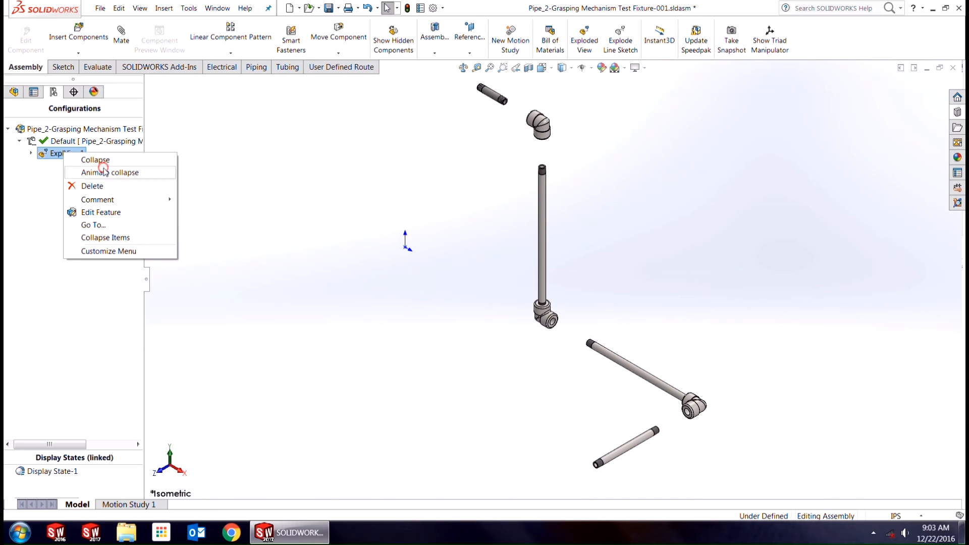
{"action": "left_click", "coordinate": [110, 173]}
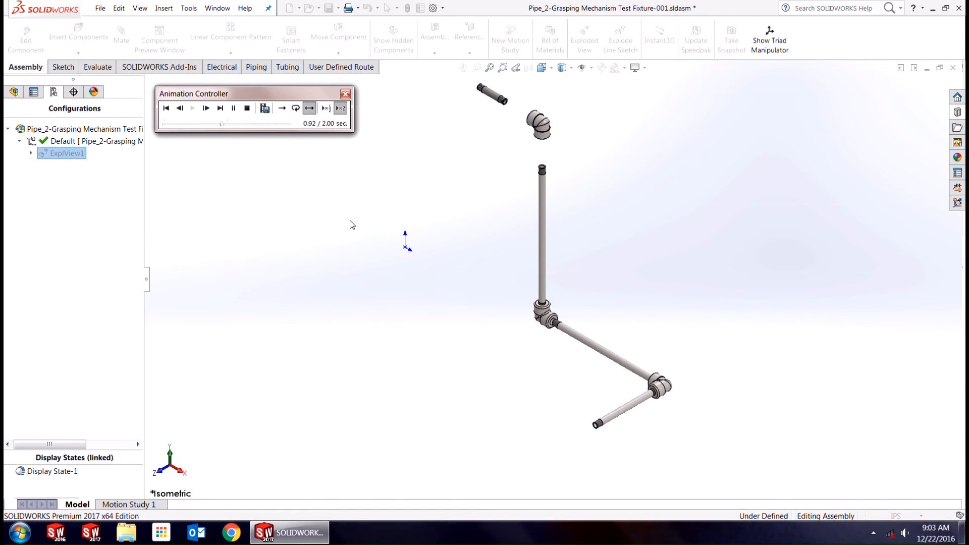
{"action": "left_click", "coordinate": [247, 108]}
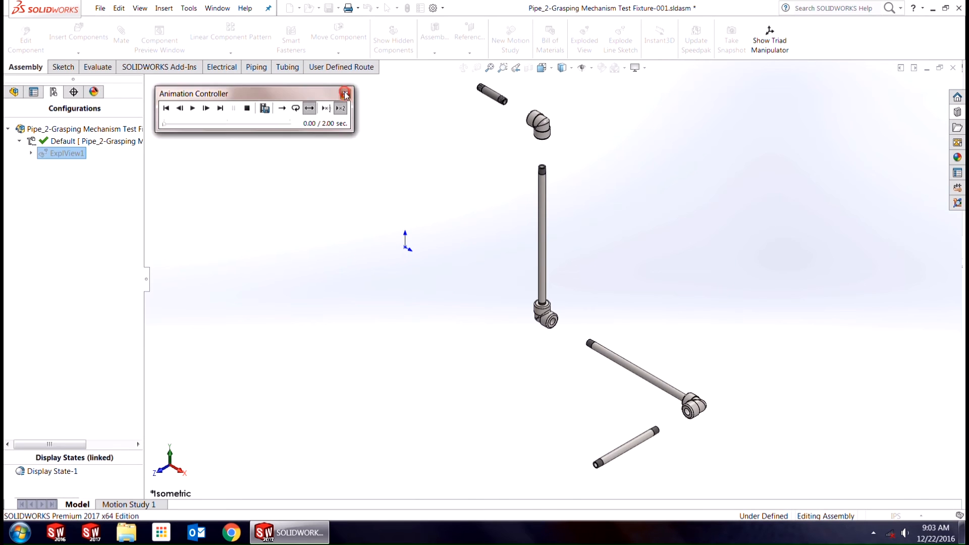
{"action": "left_click", "coordinate": [345, 94]}
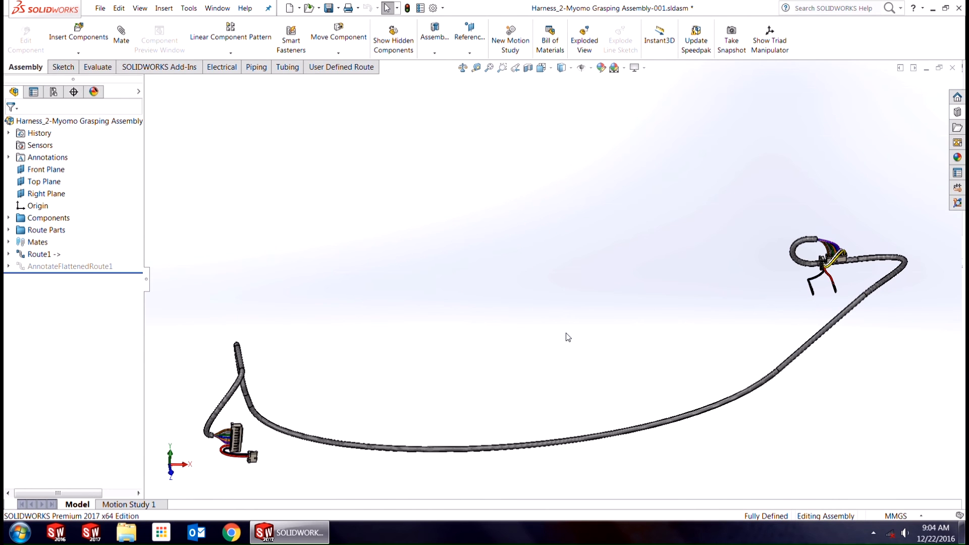
{"action": "mouse_move", "coordinate": [565, 341]}
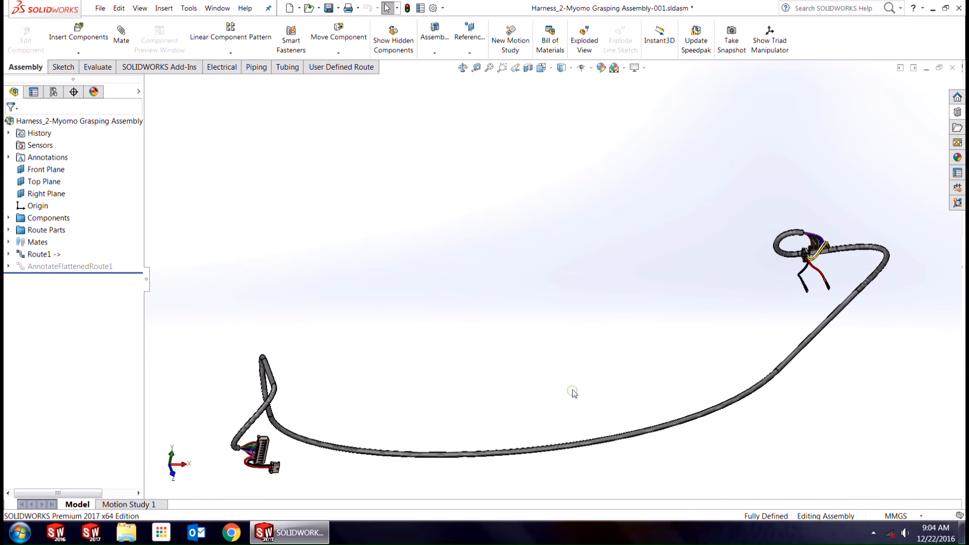
{"action": "mouse_move", "coordinate": [578, 390]}
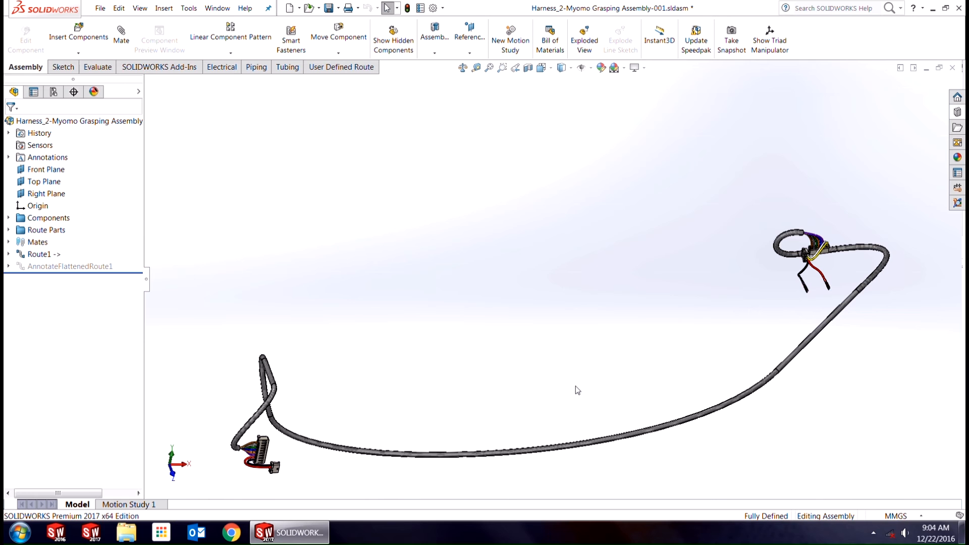
{"action": "mouse_move", "coordinate": [677, 361]}
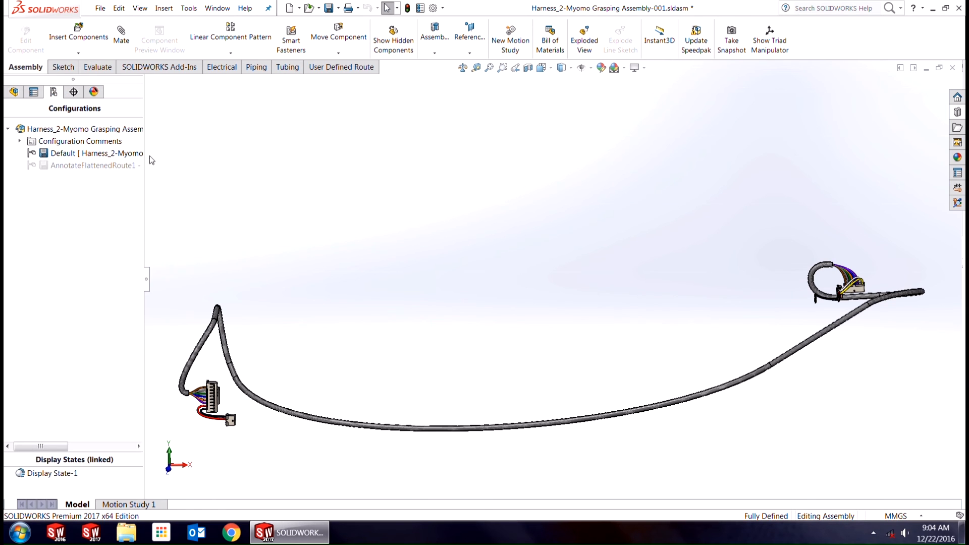
- Activate the AnnotateFlattenedRoute1 configuration in ConfigurationManager
{"action": "left_click", "coordinate": [90, 165]}
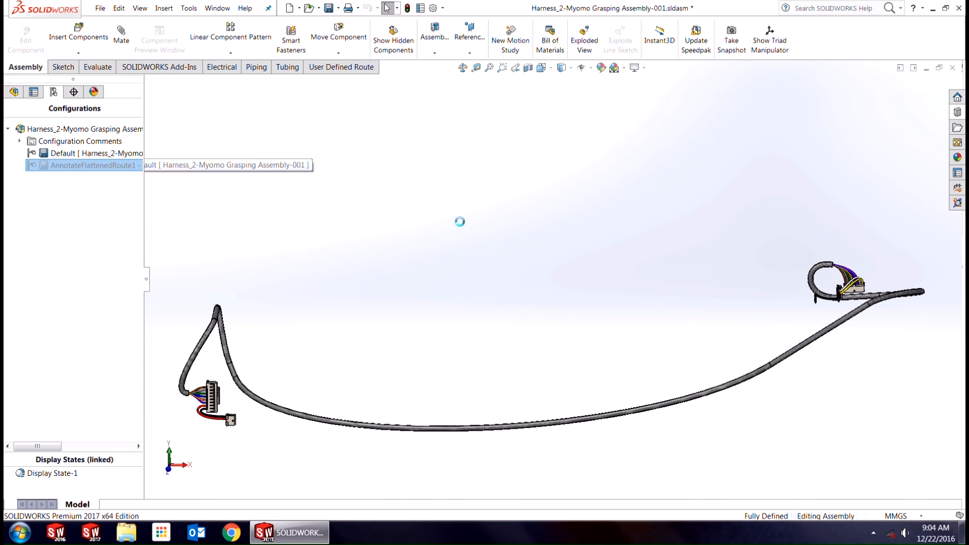
{"action": "double_click", "coordinate": [93, 165]}
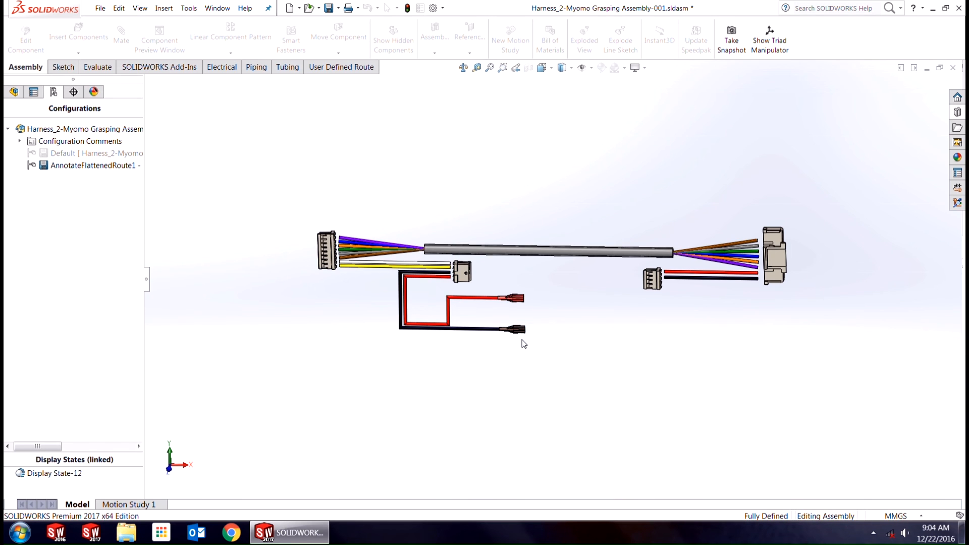
{"action": "mouse_move", "coordinate": [531, 361]}
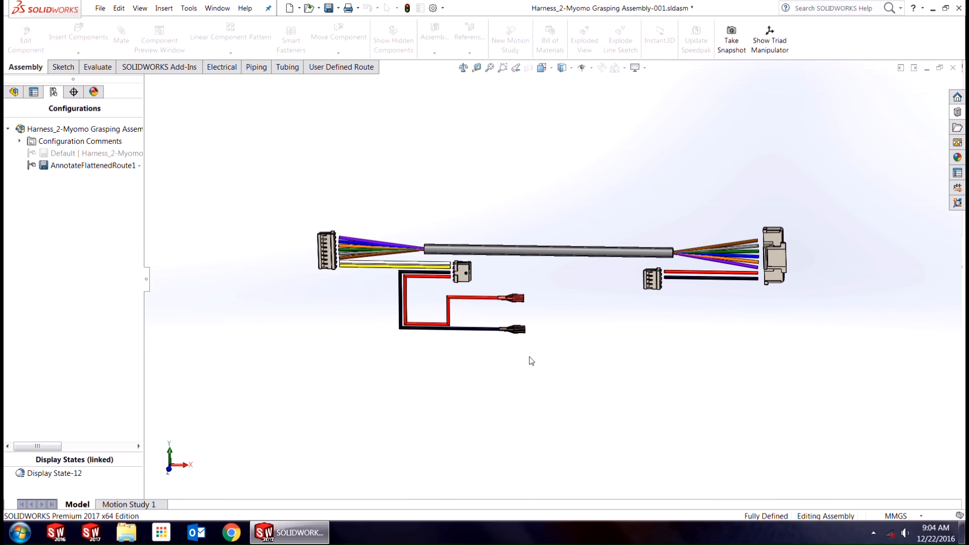